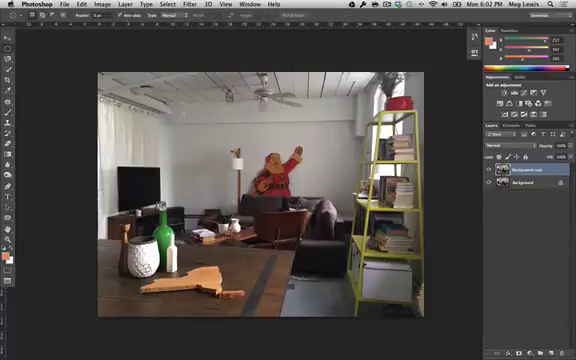
- Use the Elliptical Marquee tool to draw a circle around the red cartoon figure
click(10, 44)
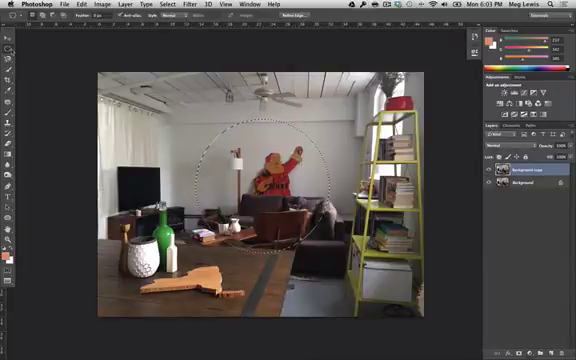
click(9, 44)
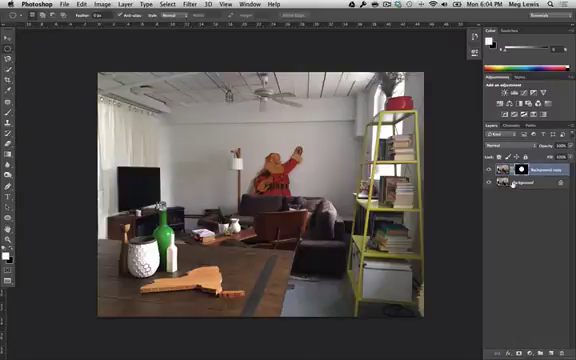
- Add a layer mask to Background copy from the circular selection
click(520, 185)
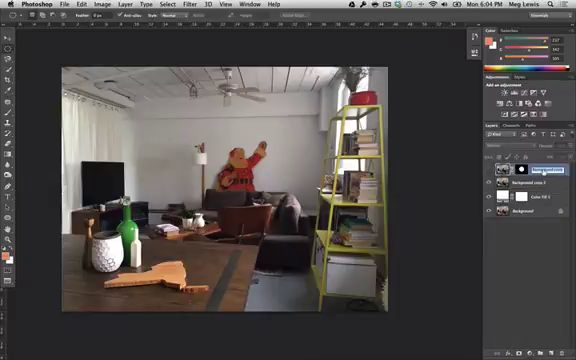
- Start renaming the circle-masked photo copy layer in the Layers panel
double_click(540, 169)
text(Masked Layer)
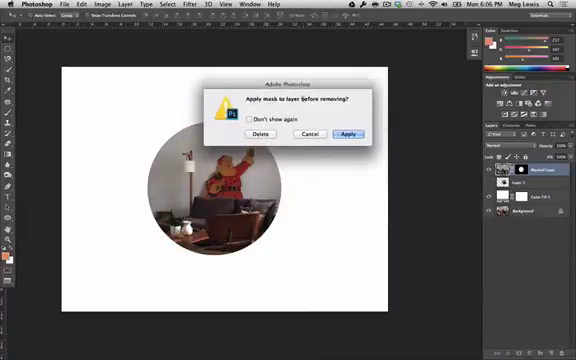
- Delete the circular layer mask without applying it to the layer
click(347, 133)
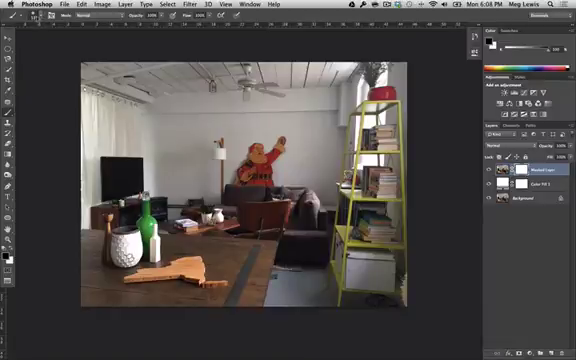
- Paint white with a large soft round brush over the photo's upper-left area
click(35, 18)
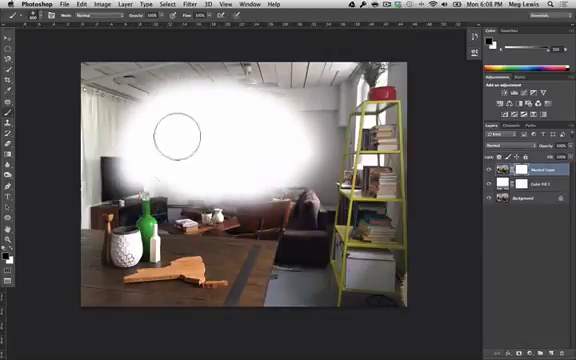
drag(173, 138, 230, 148)
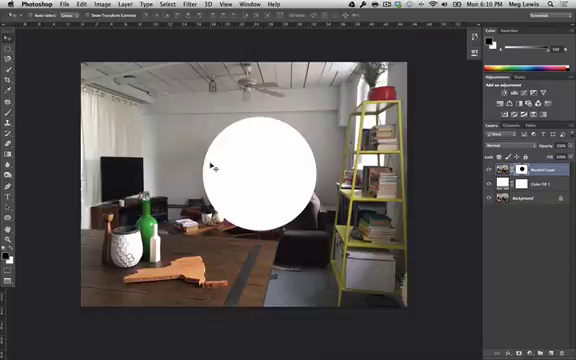
mouse_move(430, 165)
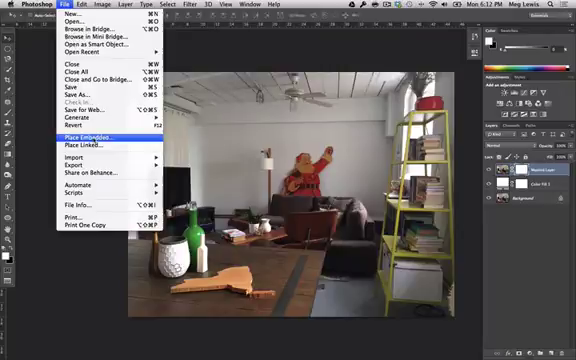
- Place IMG_1777.JPG from the Desktop as an embedded image
click(86, 138)
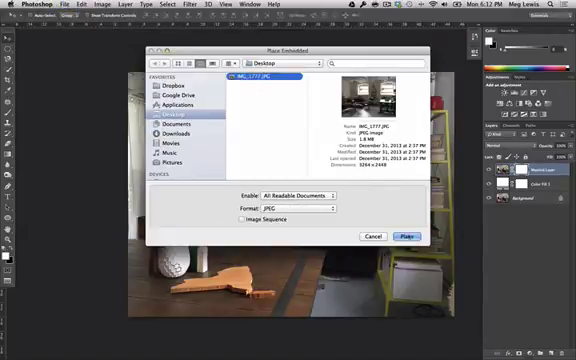
click(410, 235)
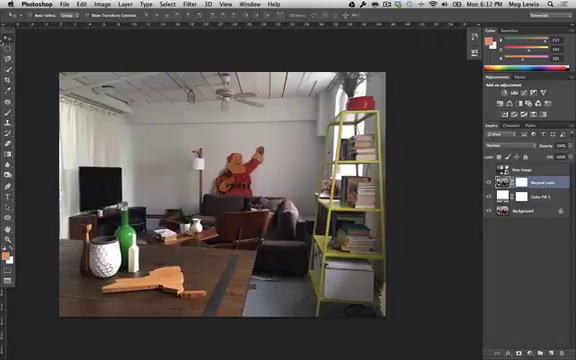
mouse_move(25, 90)
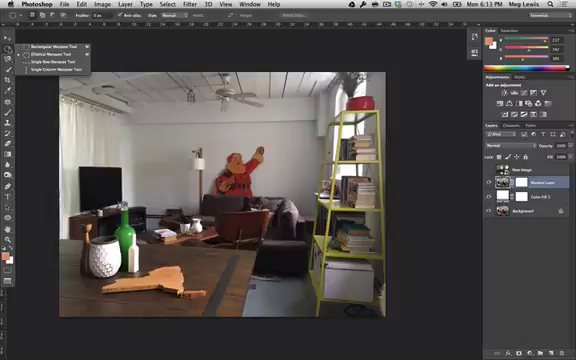
- Switch to the Elliptical Marquee Tool from the marquee tool flyout
click(15, 14)
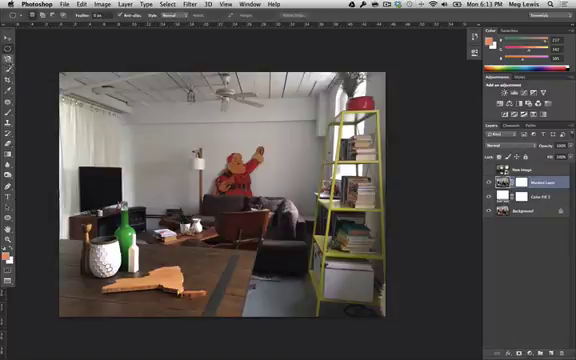
click(9, 51)
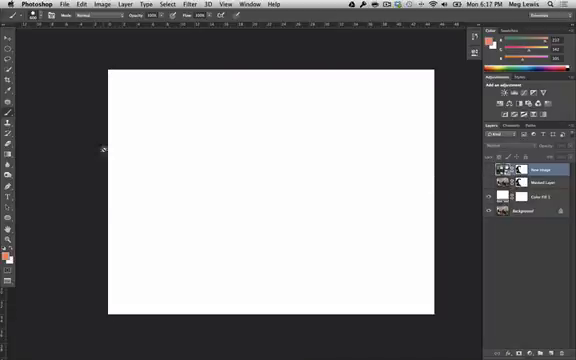
click(535, 197)
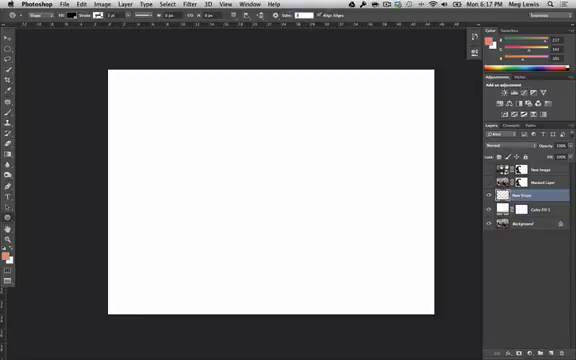
mouse_move(266, 188)
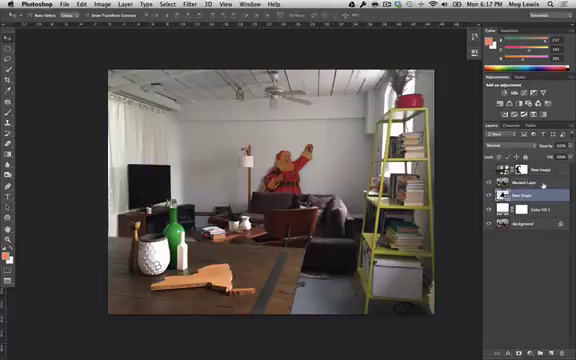
click(530, 186)
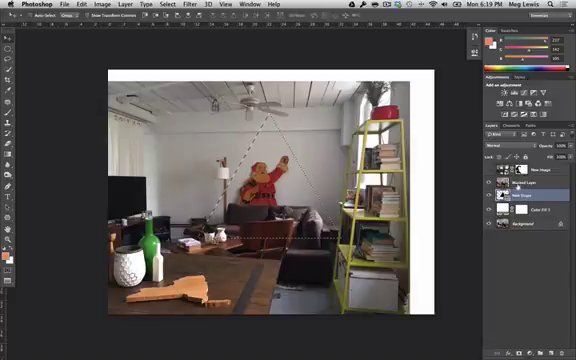
- Add the triangle layer mask to Masked Layer, then select the New Shape layer
click(524, 185)
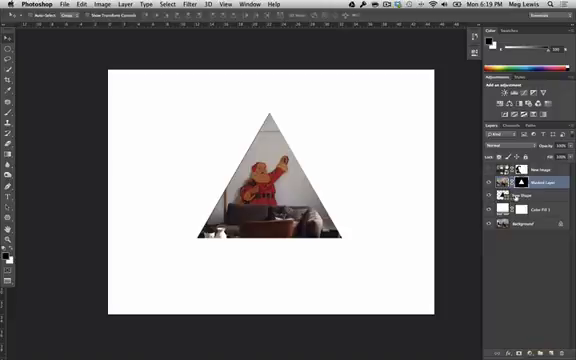
click(520, 196)
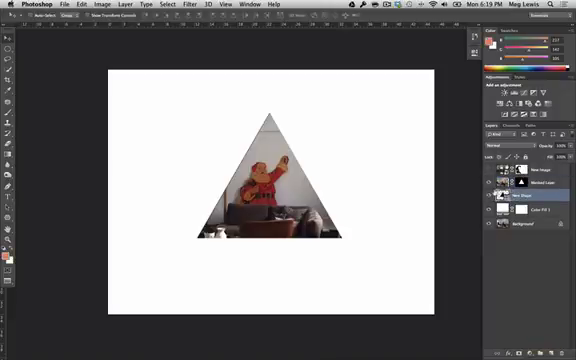